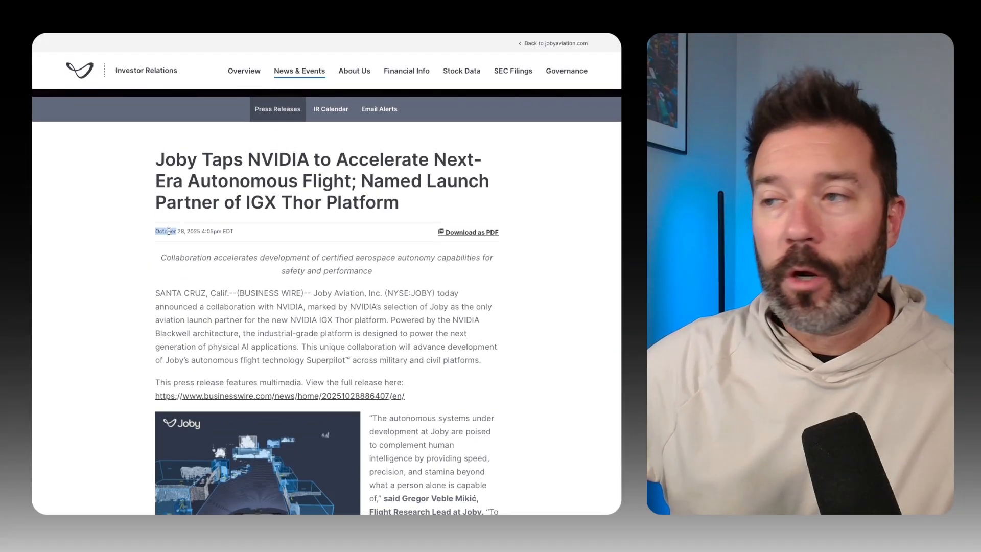
Highlight 'IGX Thor Platform' in the Joby press release headline, then clear the selection
{"action": "scroll", "scroll_direction": "down", "scroll_amount": 3}
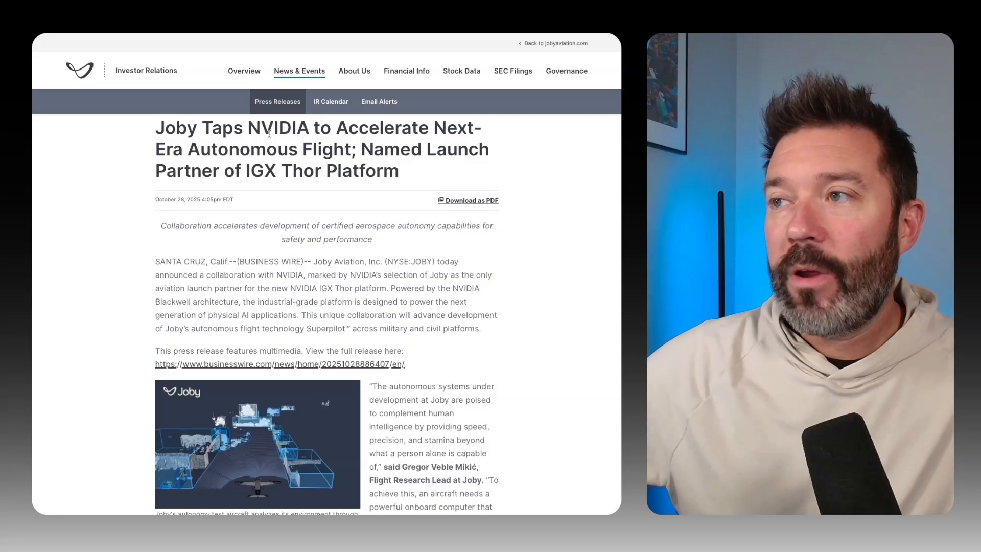
{"action": "triple_click", "coordinate": [321, 149]}
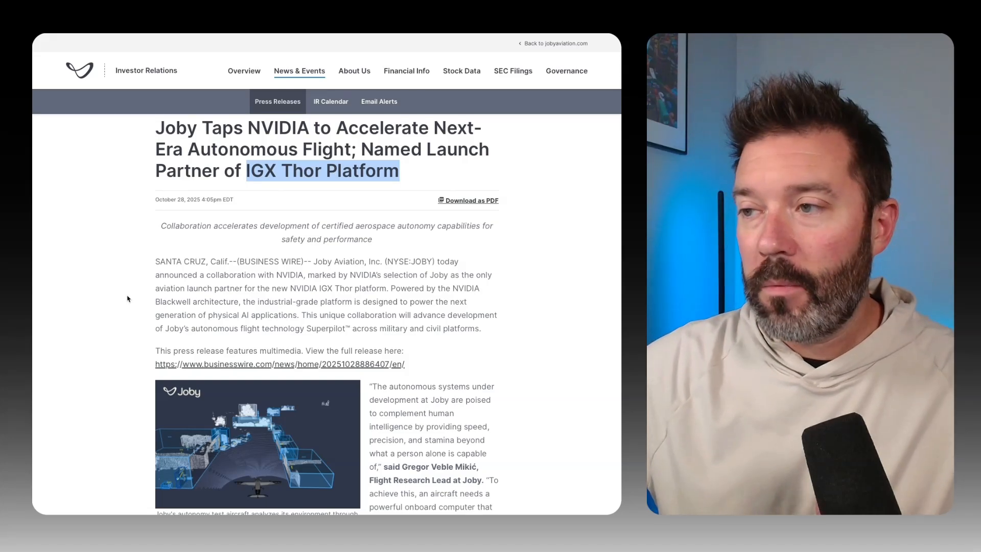
{"action": "double_click", "coordinate": [196, 301]}
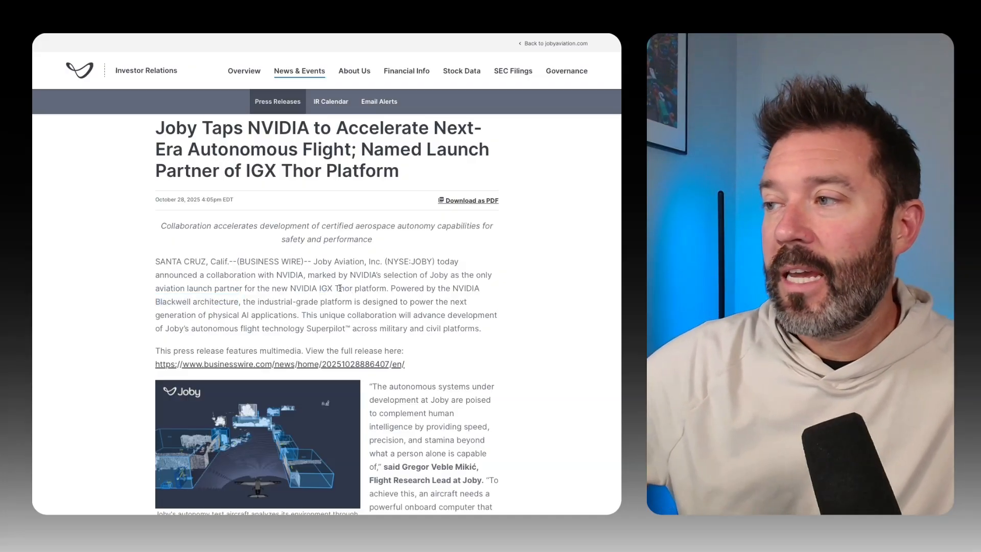
{"action": "scroll", "scroll_direction": "down", "scroll_amount": 3}
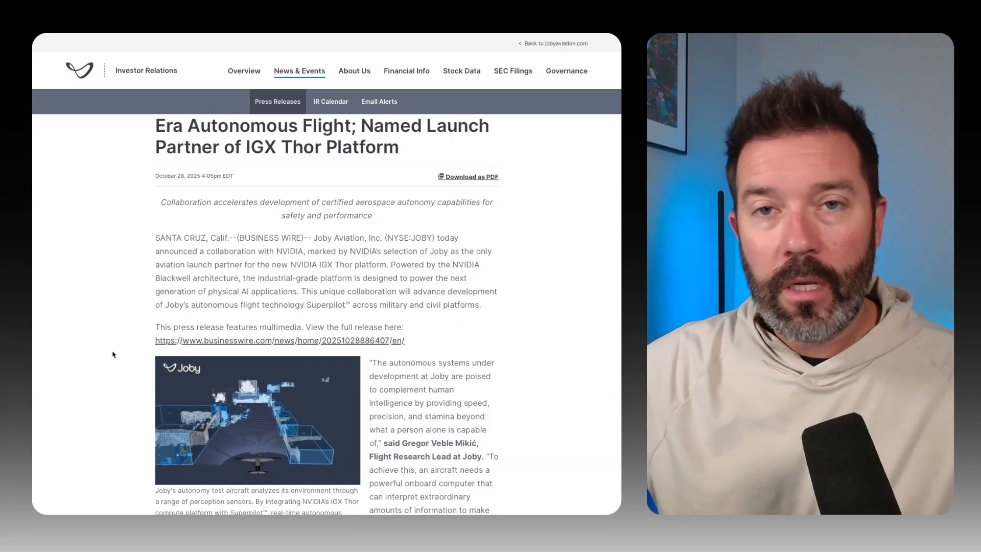
Scroll to the Gregor Veble Mikić quote and clear the highlight on its closing sentence
{"action": "scroll", "scroll_direction": "down", "scroll_amount": 3}
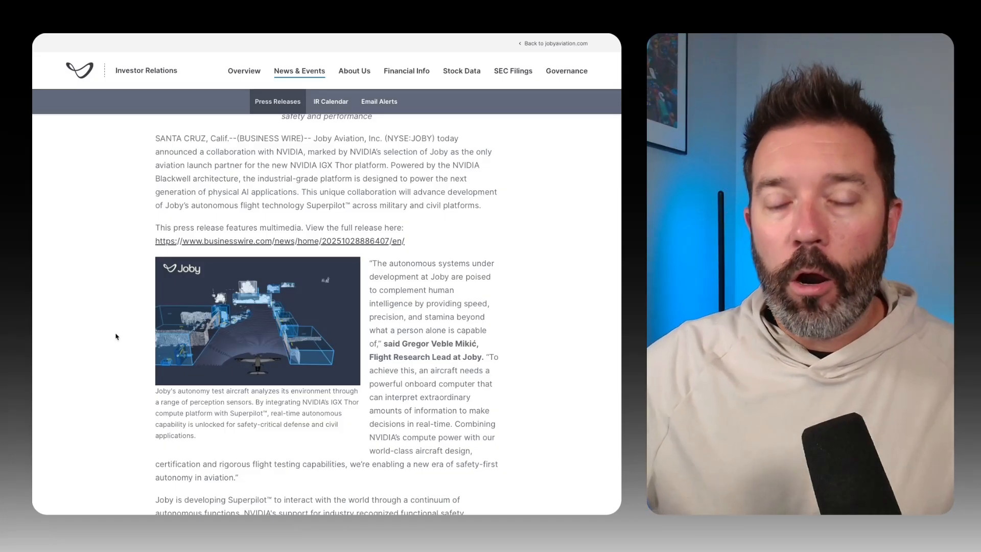
{"action": "scroll", "scroll_direction": "down", "scroll_amount": 3}
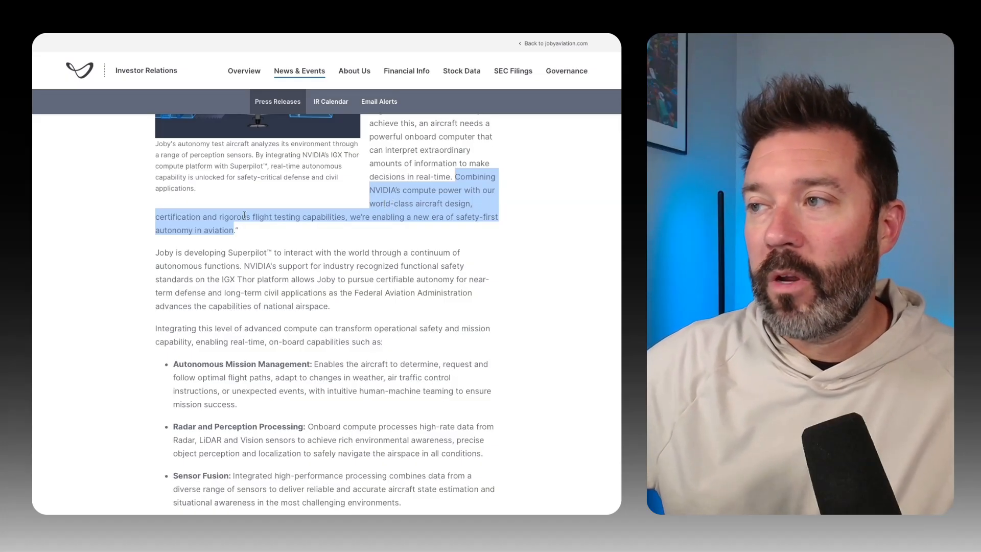
{"action": "left_click", "coordinate": [306, 235]}
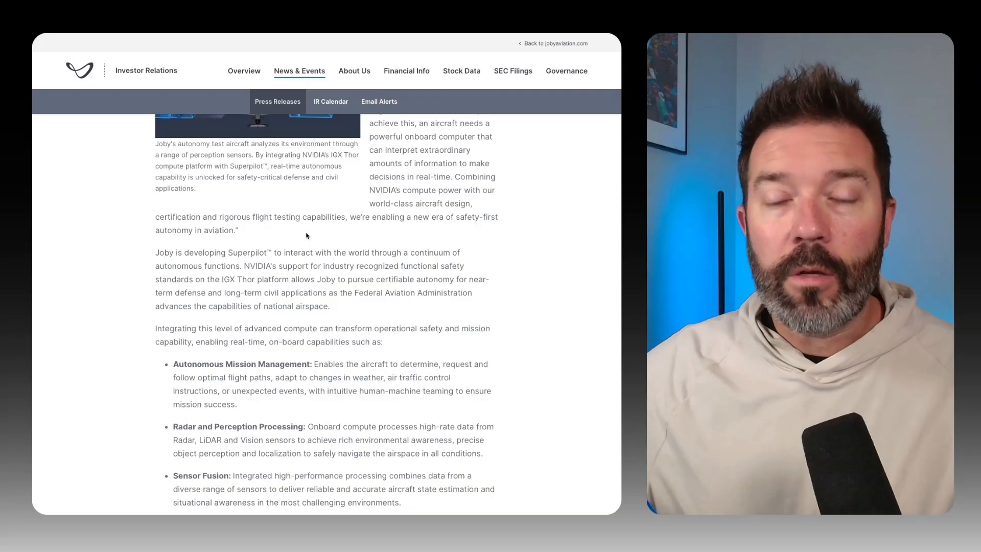
Highlight the three onboard capability bullets, deselect, then highlight the Sensor Fusion heading
{"action": "scroll", "scroll_direction": "down", "scroll_amount": 3}
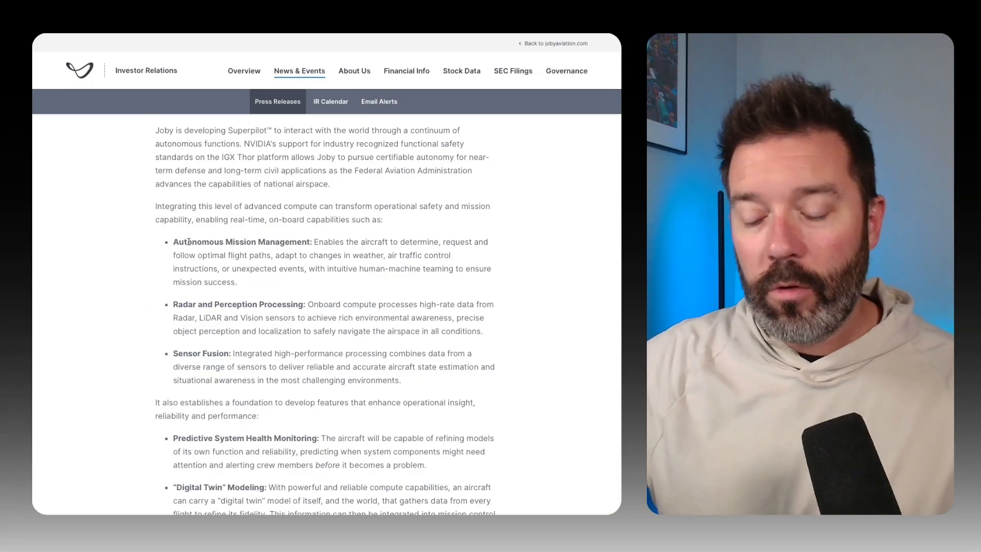
{"action": "left_click_drag", "start_coordinate": [188, 241], "coordinate": [386, 367]}
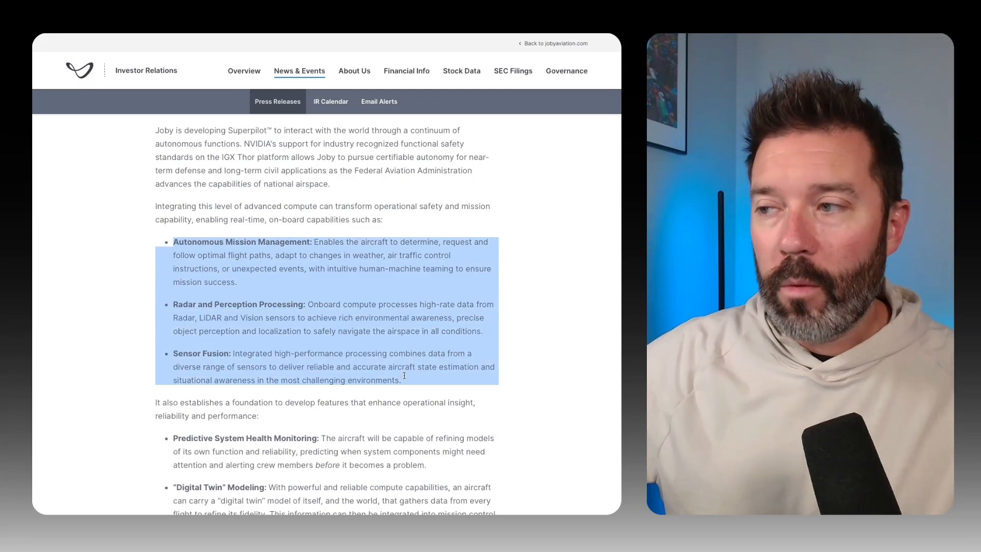
{"action": "left_click", "coordinate": [137, 355]}
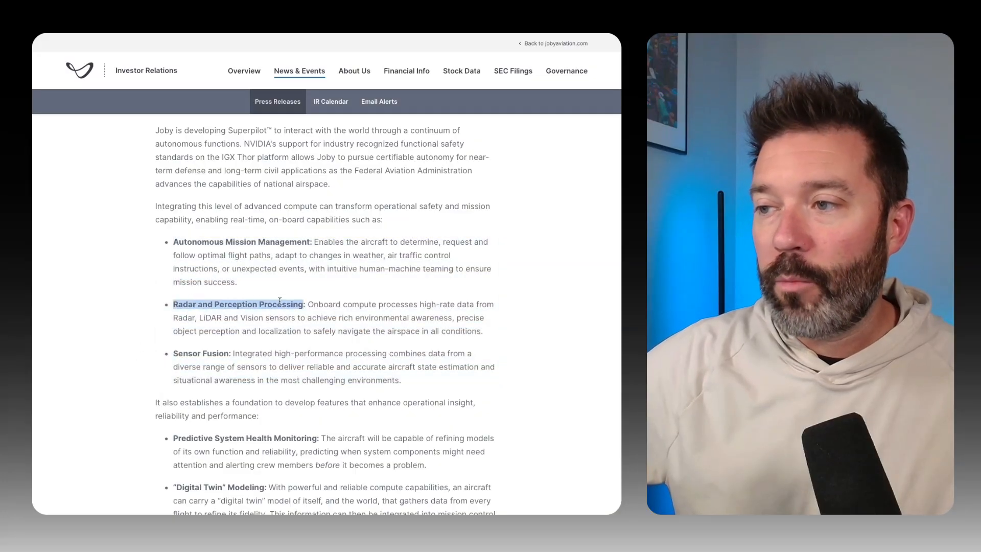
{"action": "double_click", "coordinate": [201, 353]}
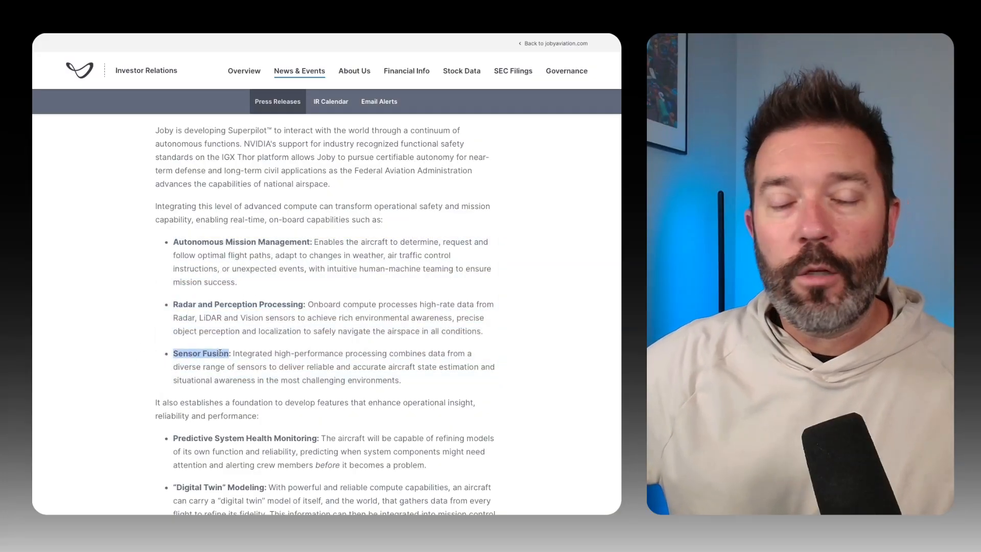
{"action": "scroll", "scroll_direction": "down", "scroll_amount": 3}
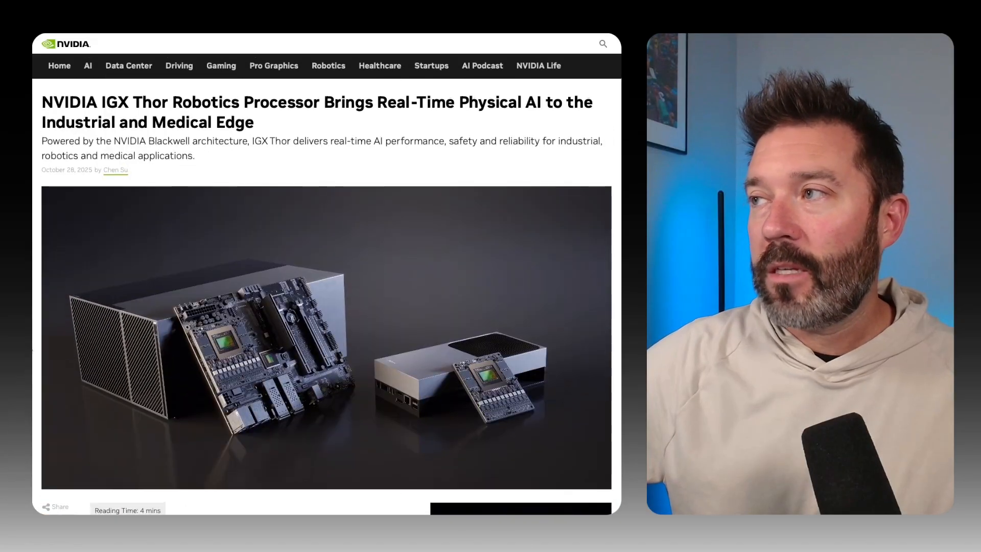
Scroll the NVIDIA IGX Thor blog post and highlight '10-year lifecycle and long-term support'
{"action": "scroll", "scroll_direction": "down", "scroll_amount": 3}
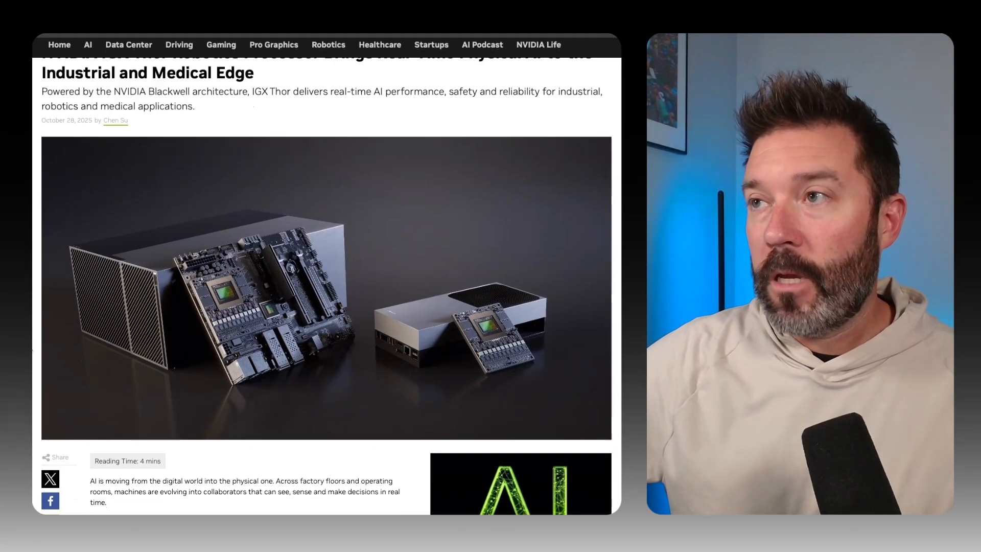
{"action": "scroll", "scroll_direction": "down", "scroll_amount": 3}
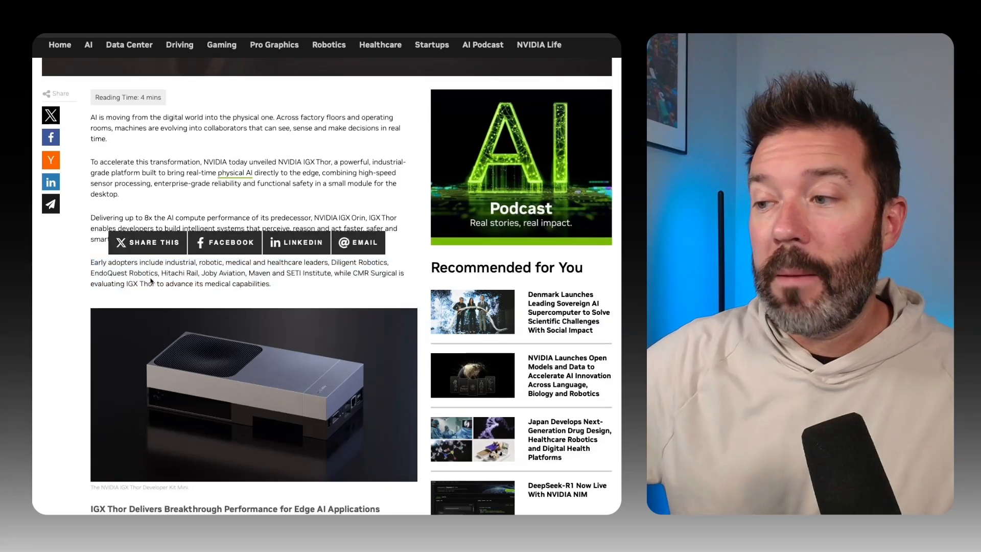
{"action": "scroll", "scroll_direction": "down", "scroll_amount": 3}
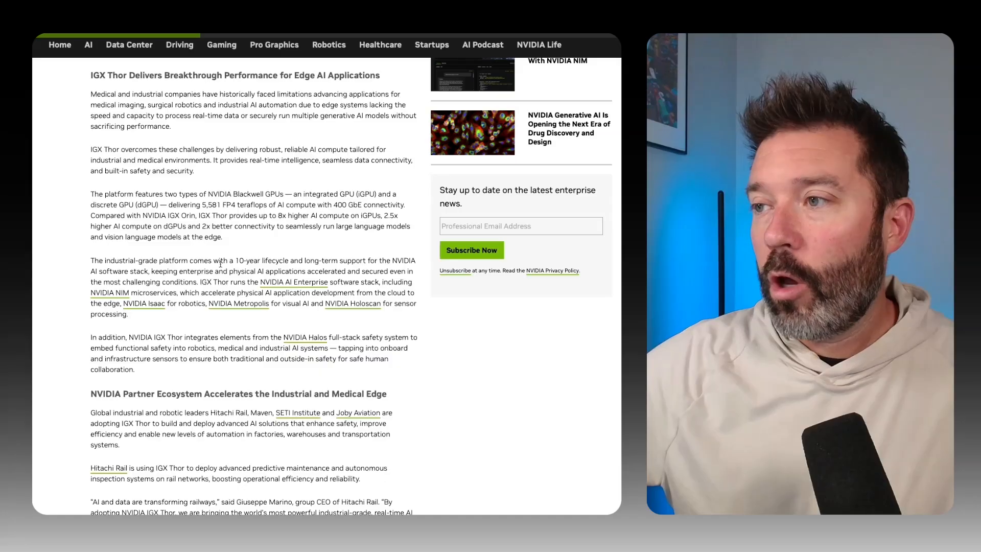
{"action": "left_click_drag", "start_coordinate": [235, 260], "coordinate": [363, 260]}
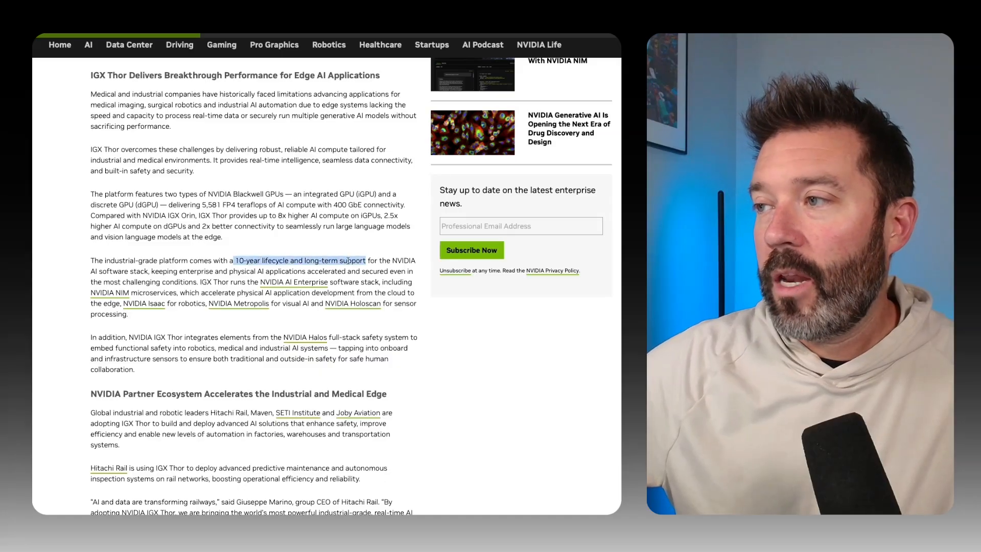